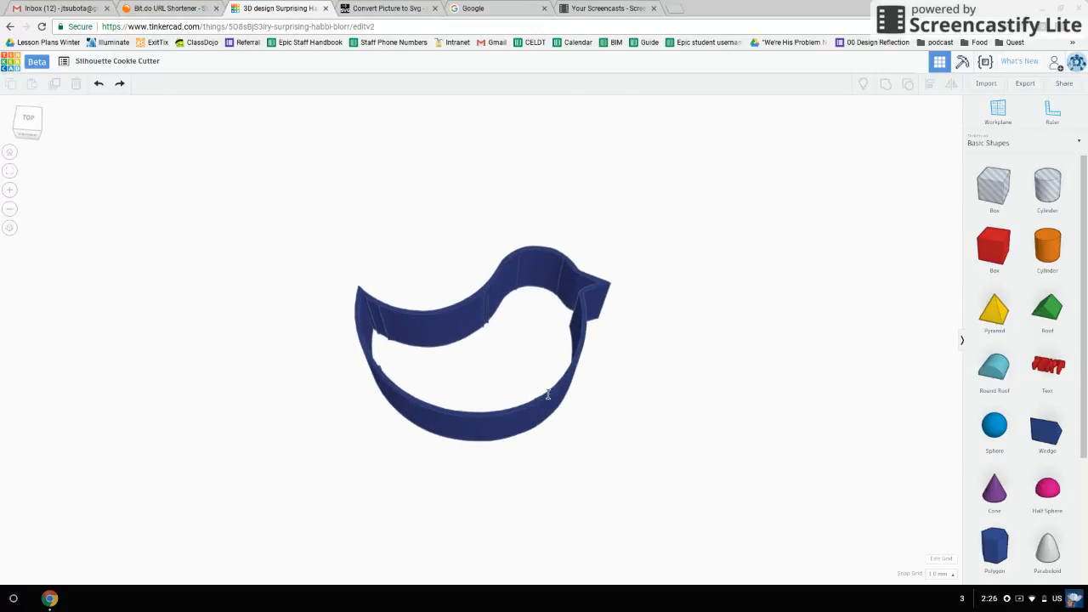
Step: Leave the finished bird cookie cutter in Tinkercad and move to the Google search page
click(497, 7)
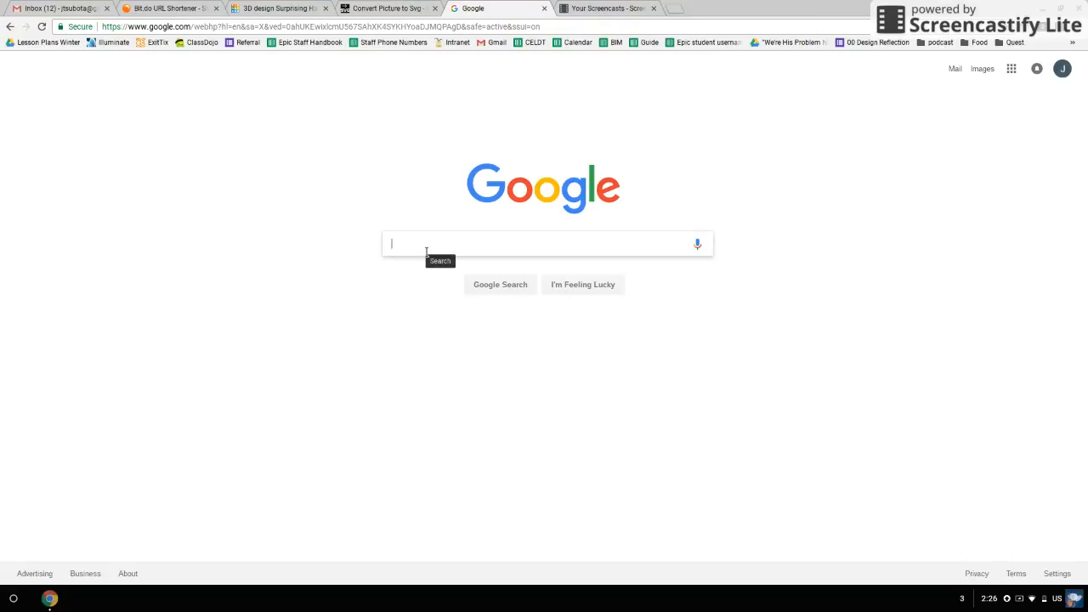
Step: Search Google Images for 'cute bird silhouette', capture the teal bird set, then go to the PicSvg converter
text(cute bird)
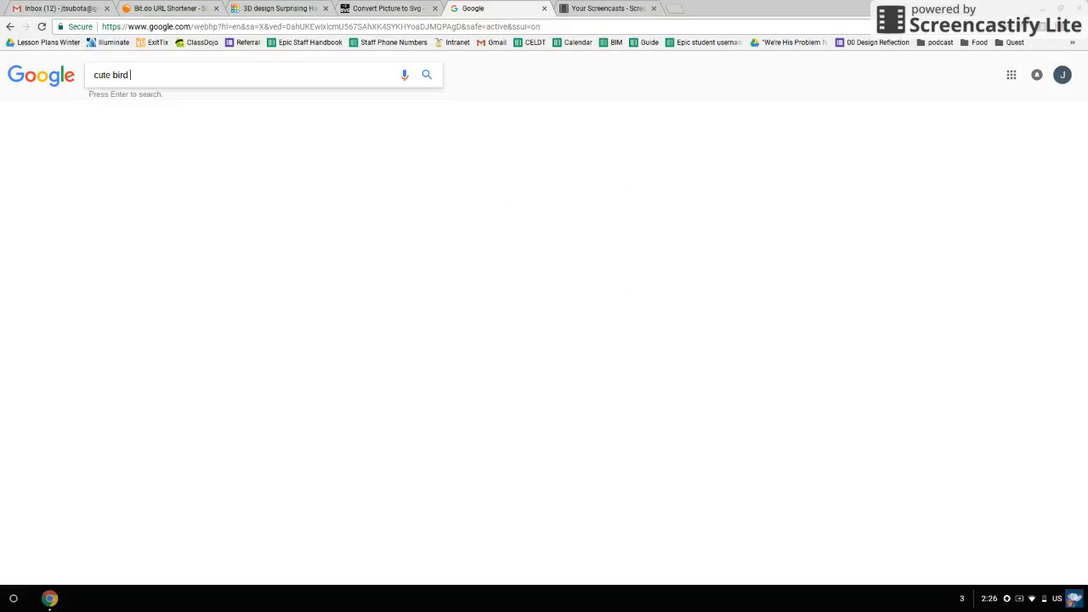
text(silhouette)
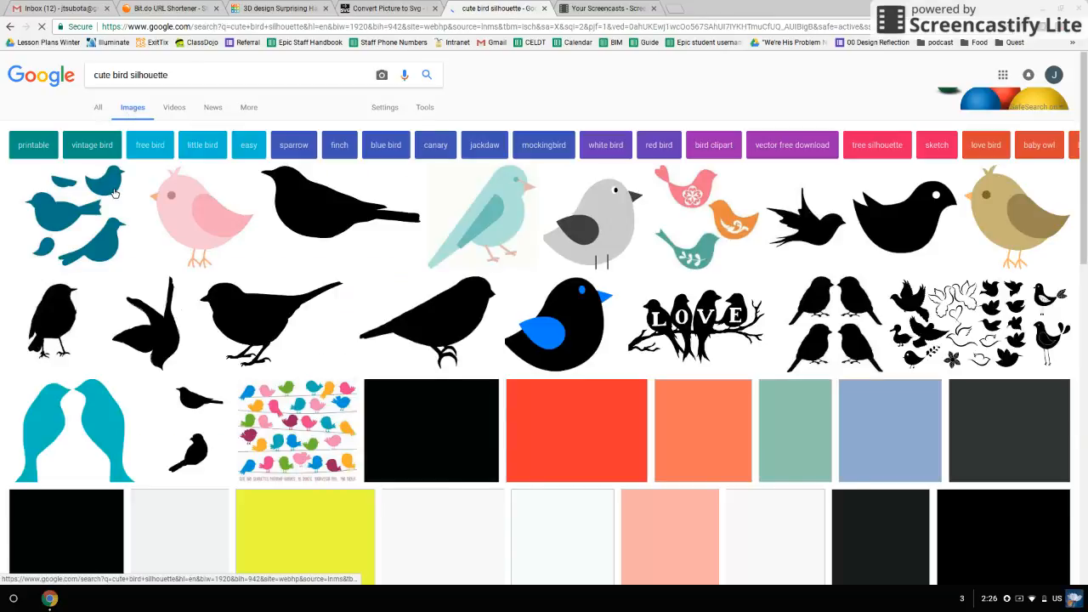
click(76, 217)
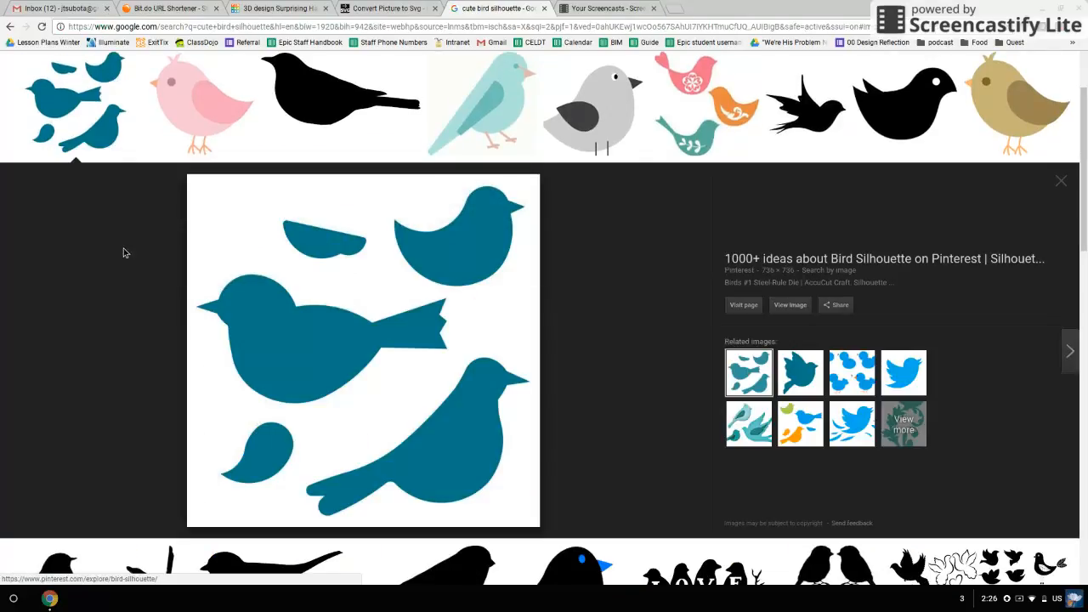
mouse_move(544, 334)
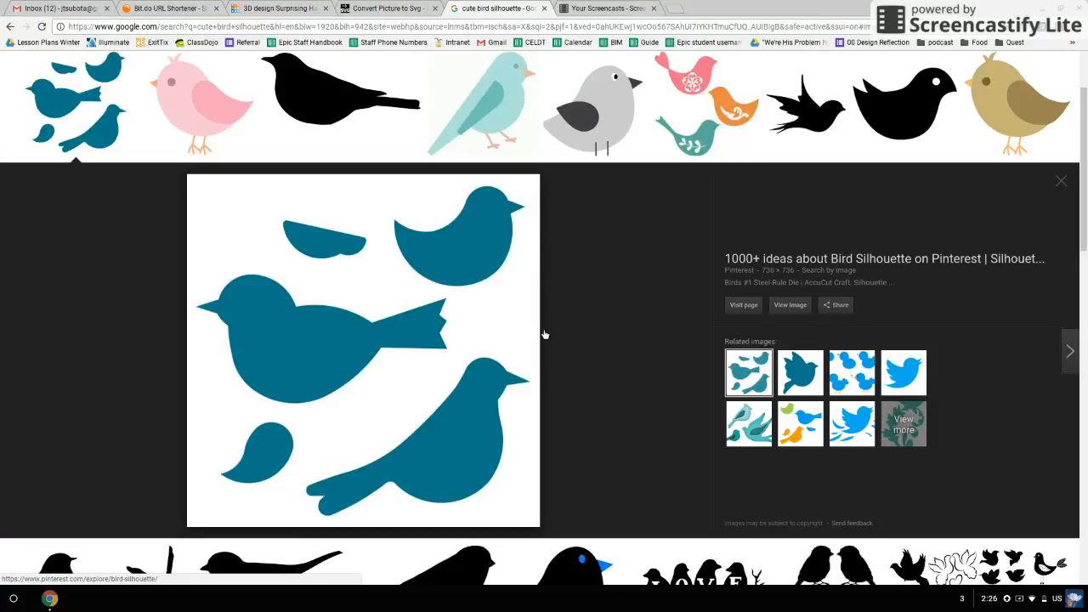
mouse_move(376, 306)
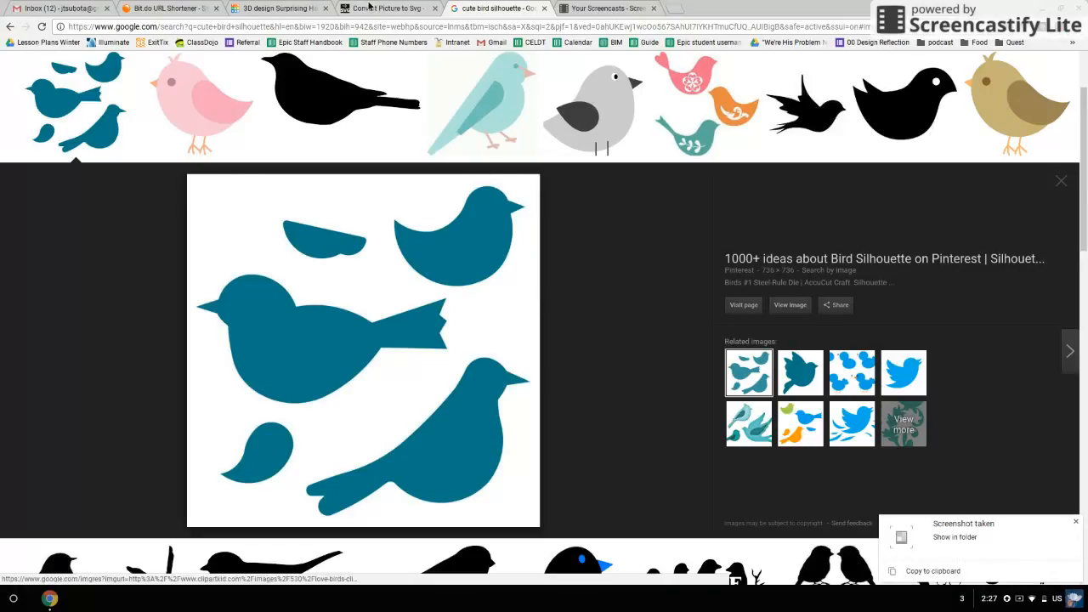
click(387, 9)
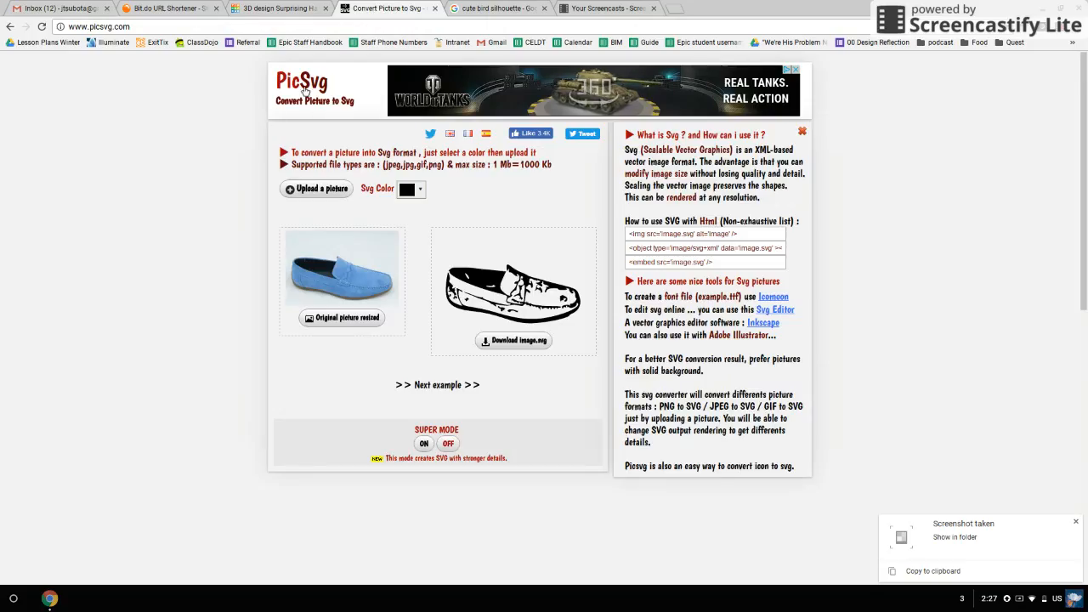
mouse_move(214, 303)
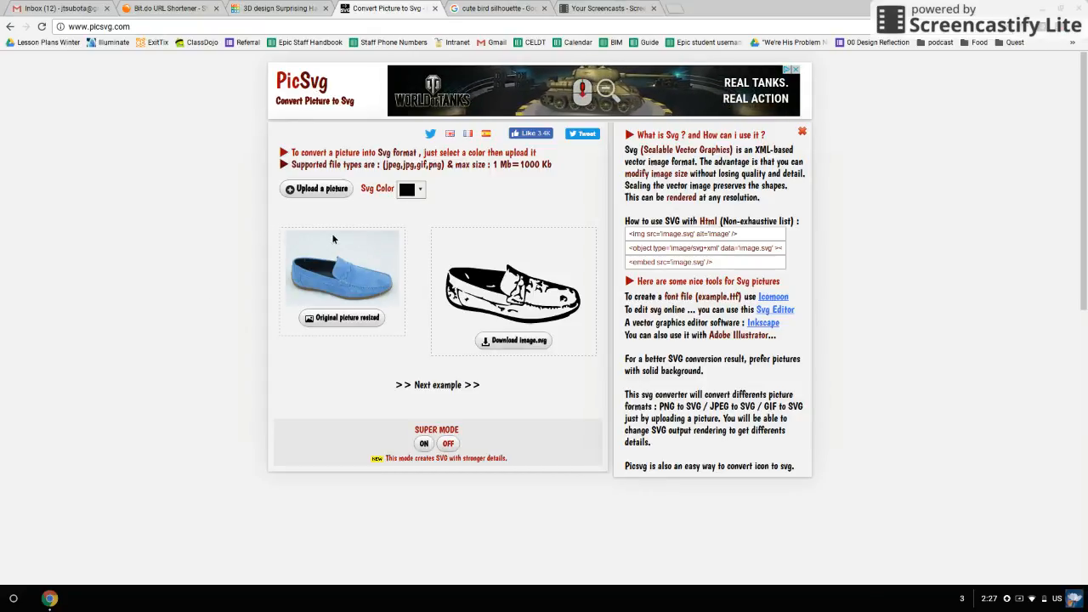
mouse_move(325, 206)
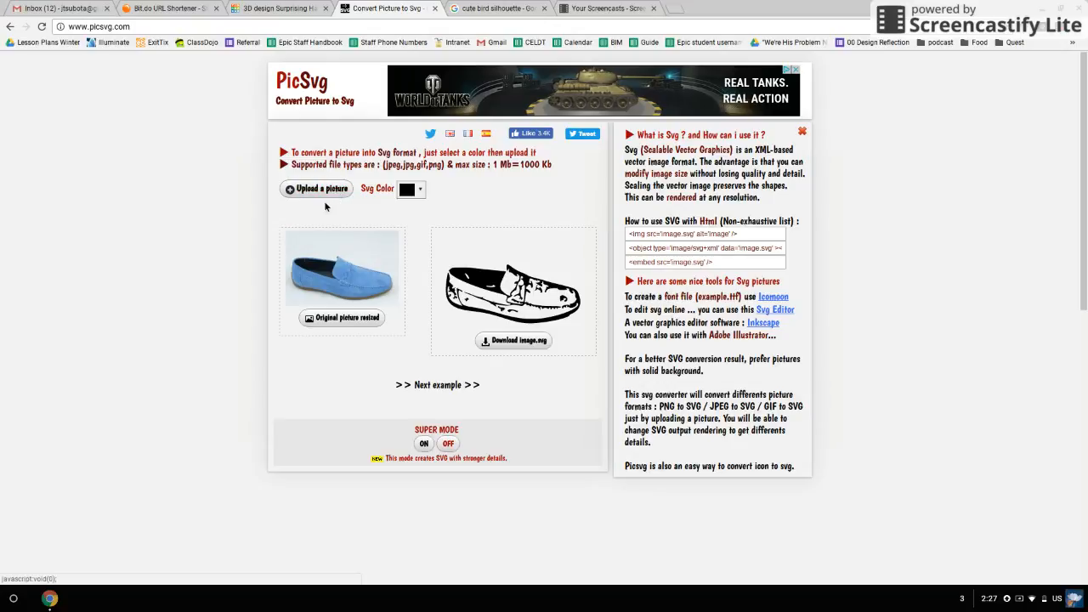
Step: Upload the newest teal bird screenshot PNG from Downloads to PicSvg
click(316, 188)
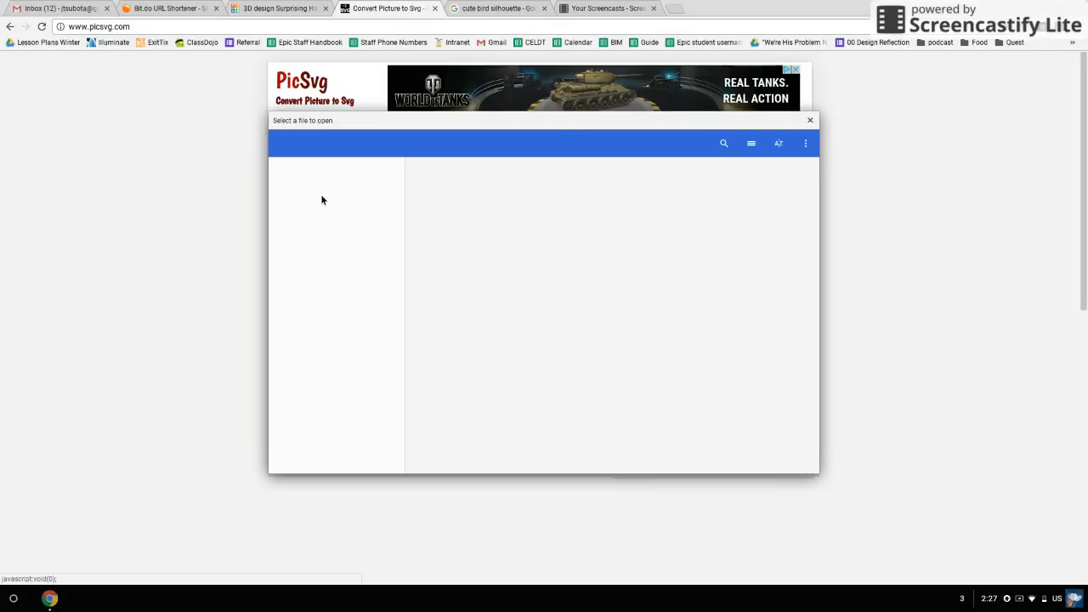
mouse_move(473, 246)
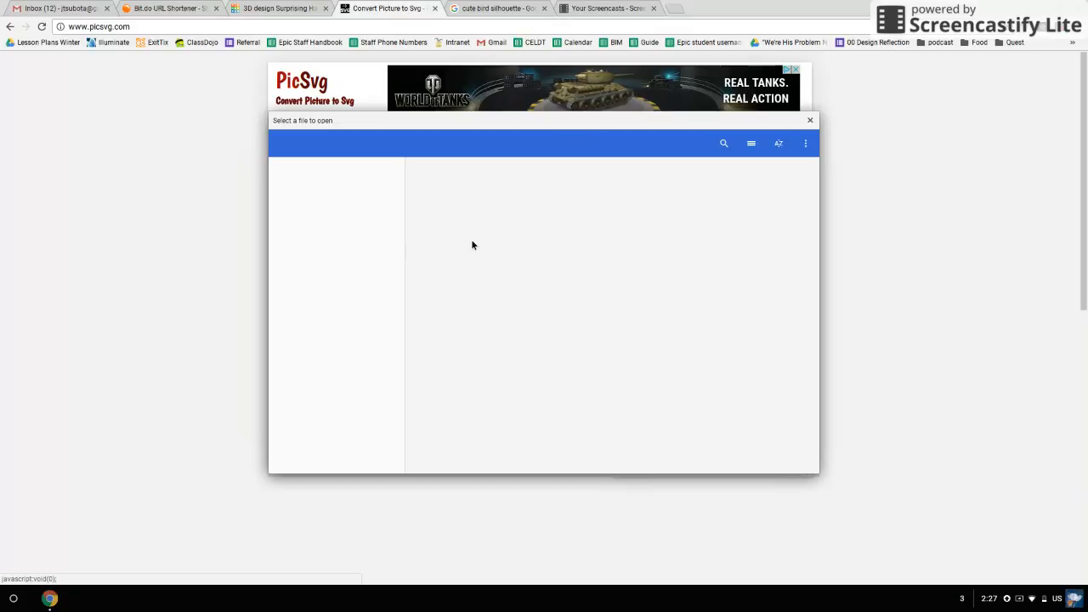
mouse_move(461, 283)
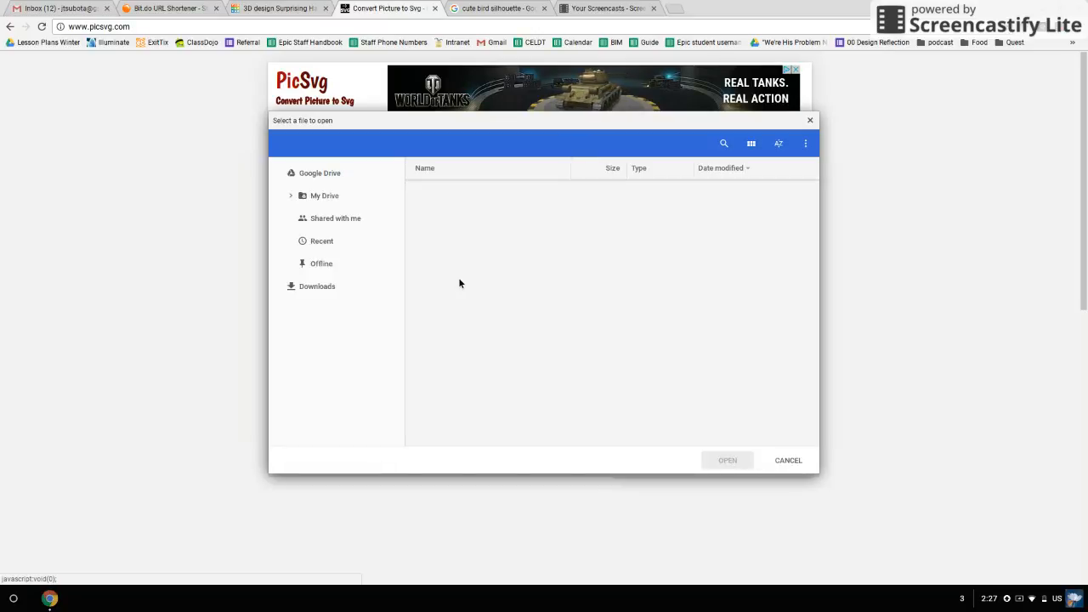
click(317, 286)
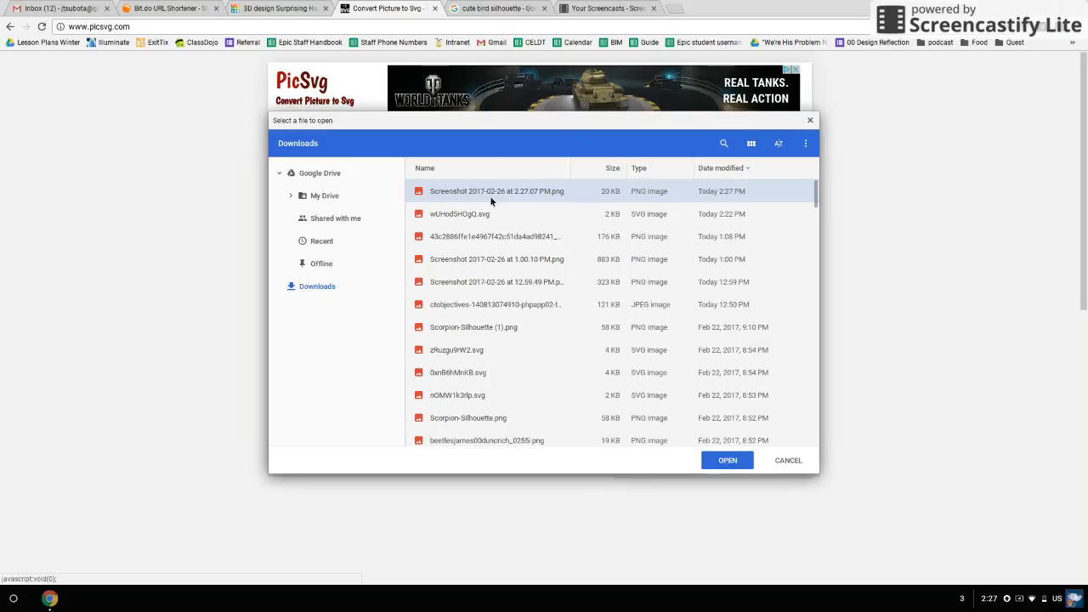
scroll(down, 3)
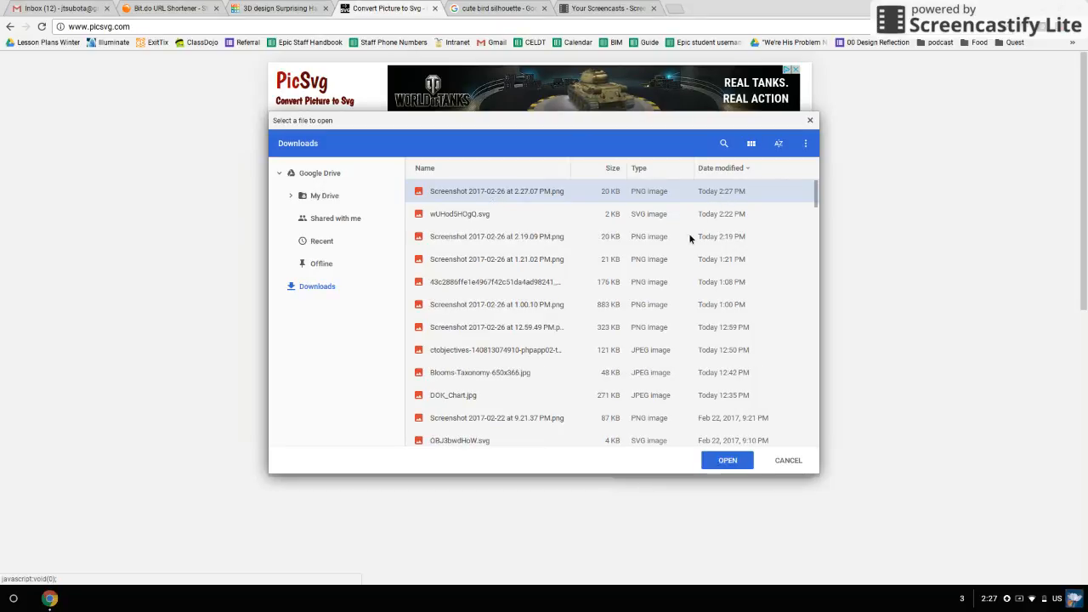
mouse_move(726, 460)
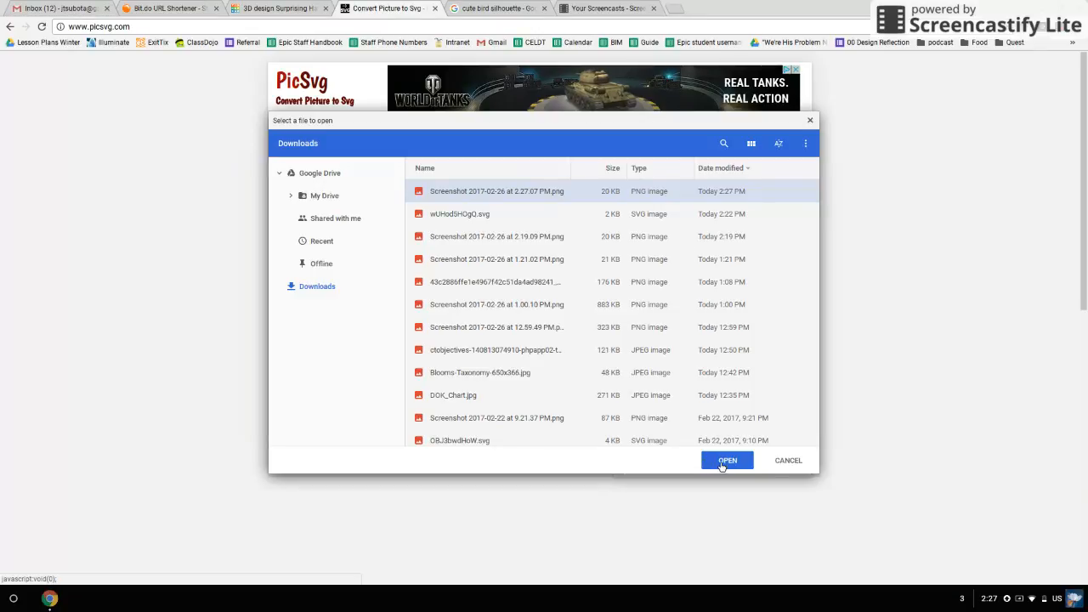
click(727, 460)
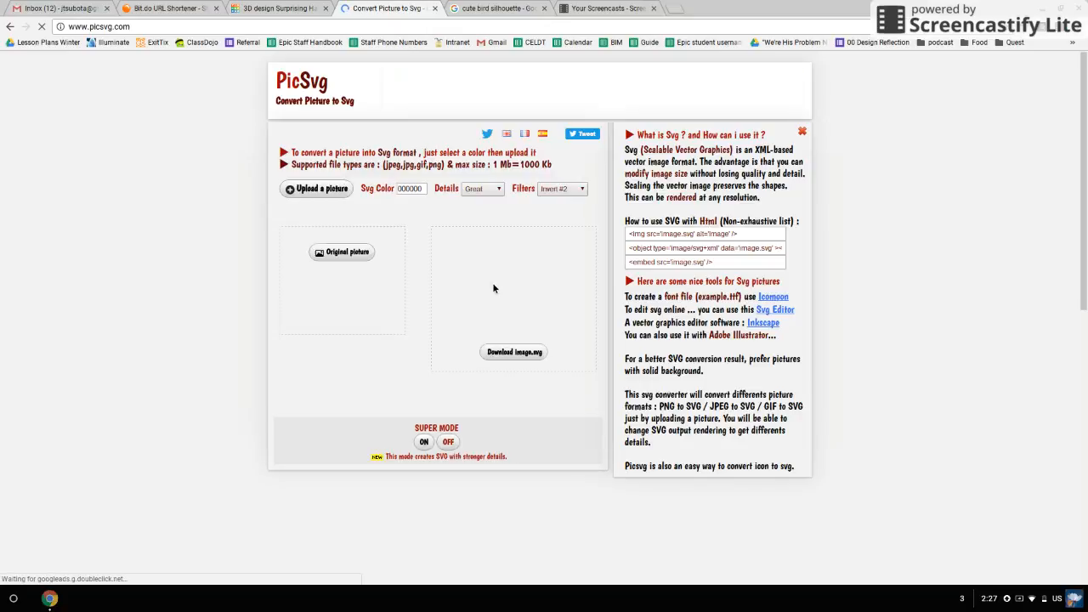
Step: Apply the Invert #1 filter for a clean bird outline, download image.svg, and return to Tinkercad
click(316, 188)
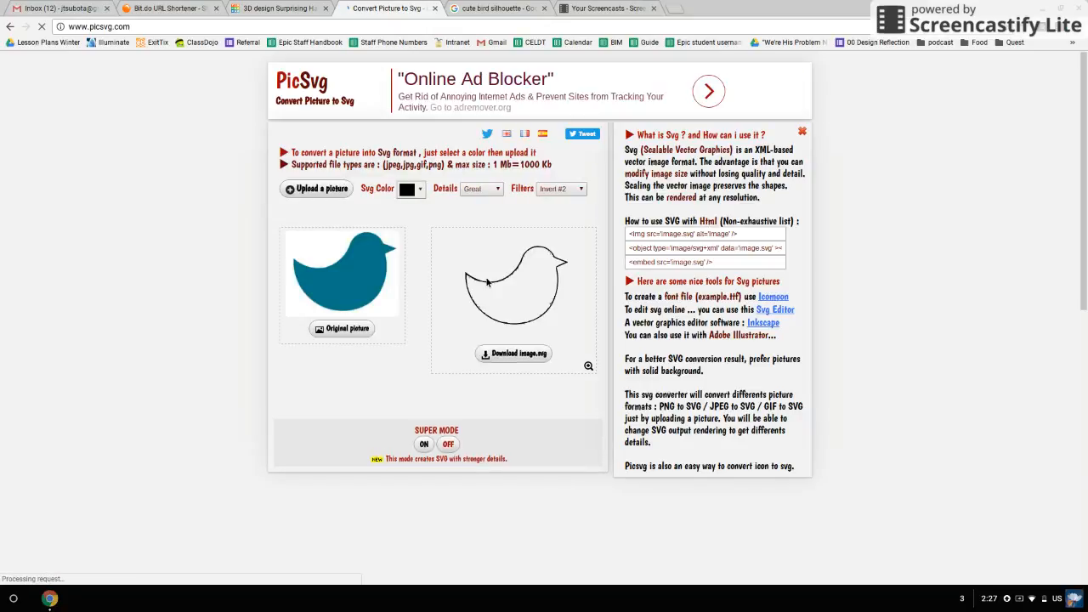
click(561, 187)
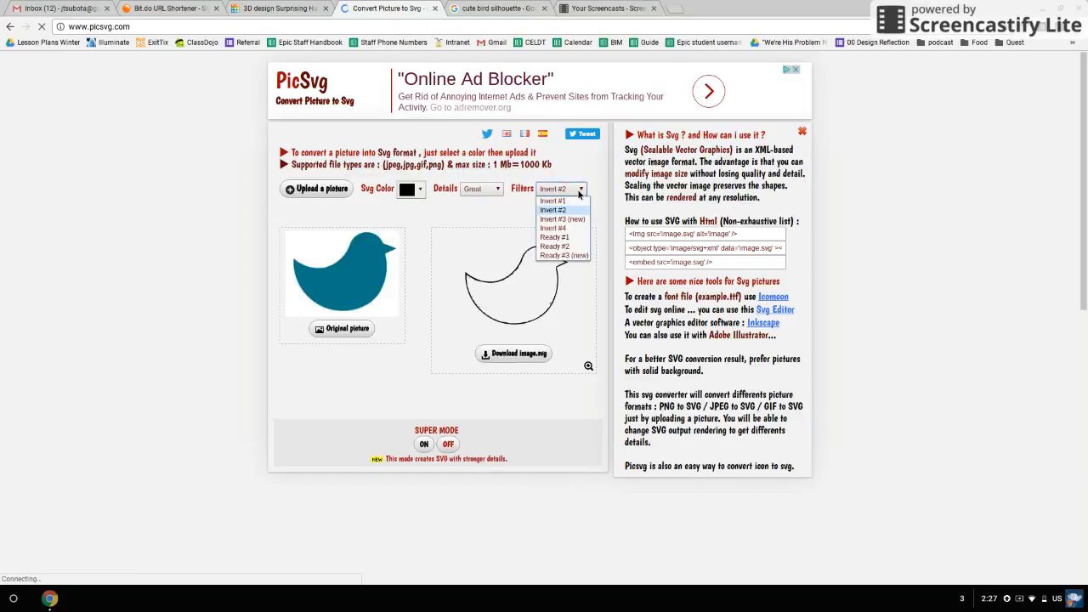
click(553, 201)
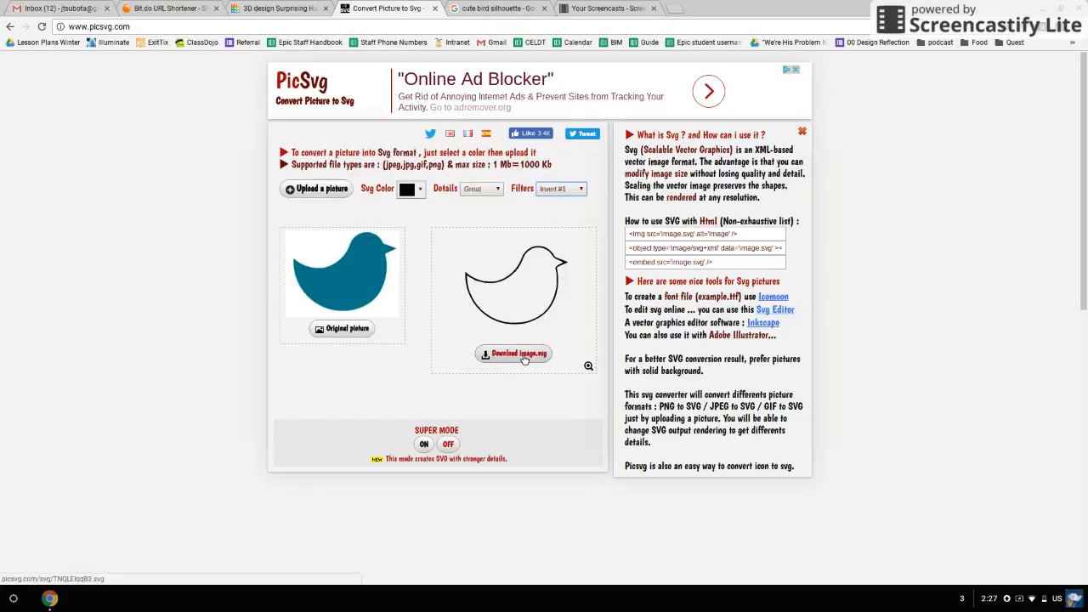
click(512, 352)
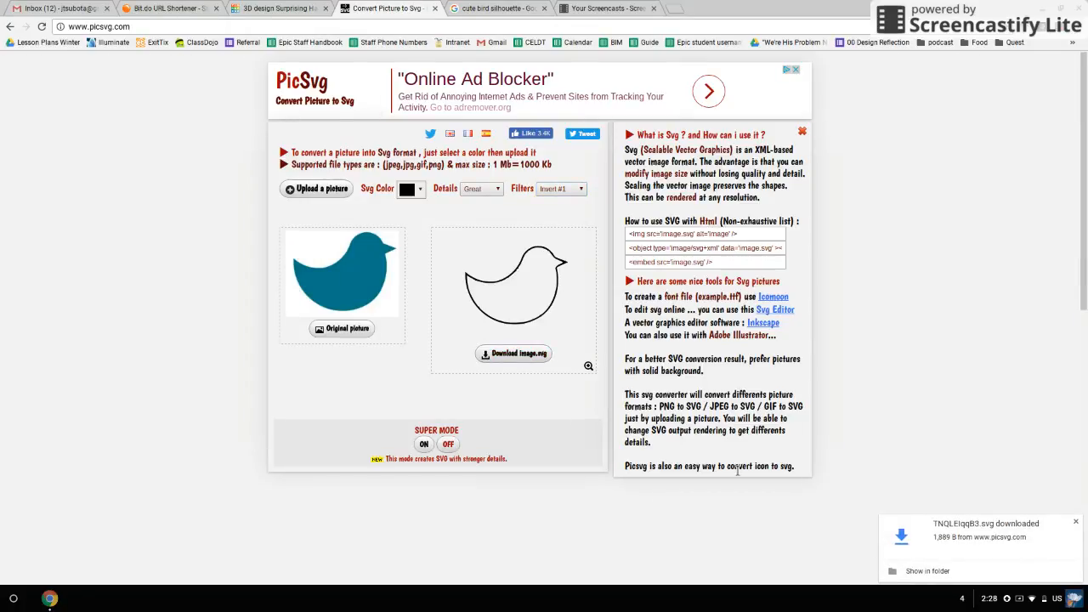
click(280, 8)
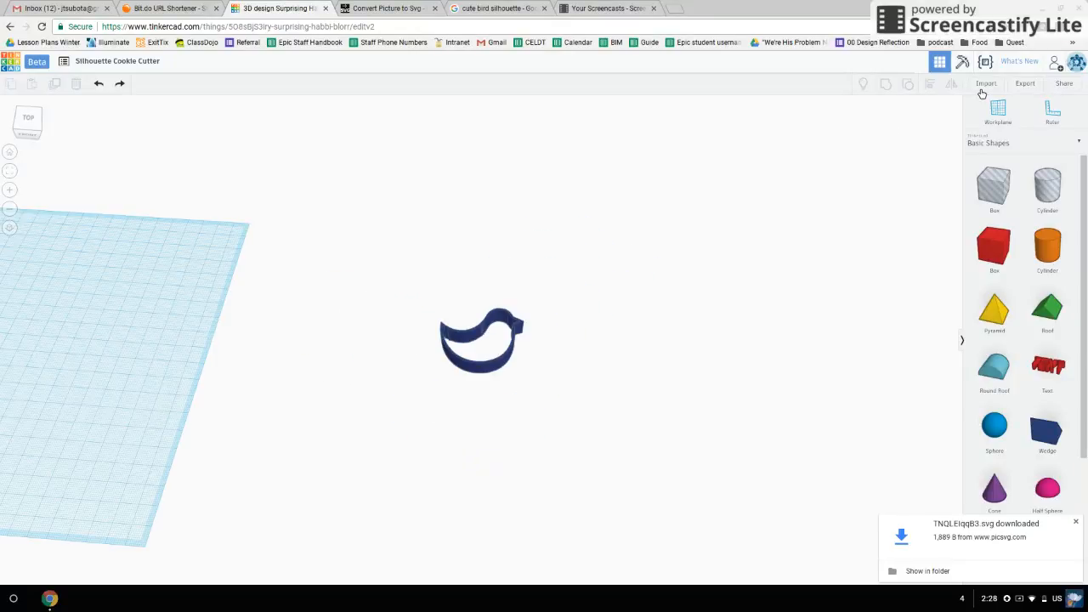
Step: Import TNQLEIqqB3.svg from Downloads as an orange bird outline on the workplane
click(985, 83)
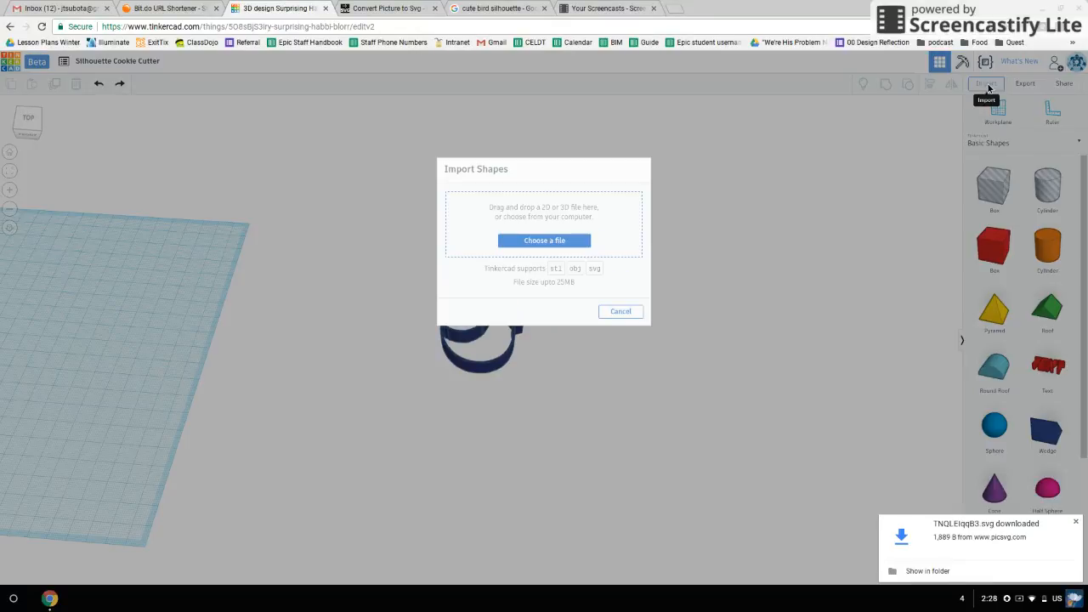
click(544, 239)
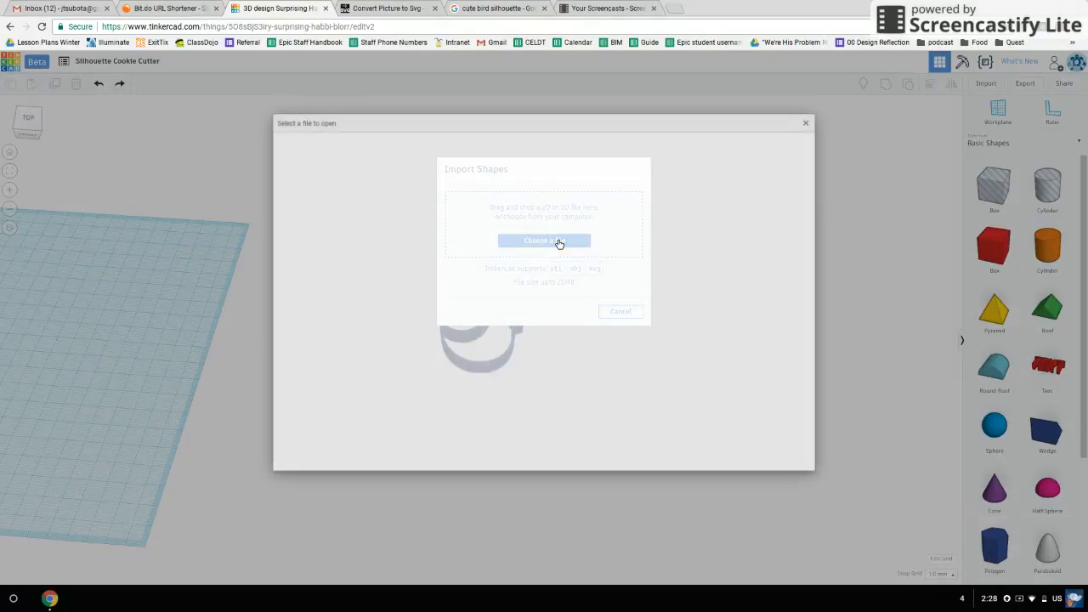
click(543, 241)
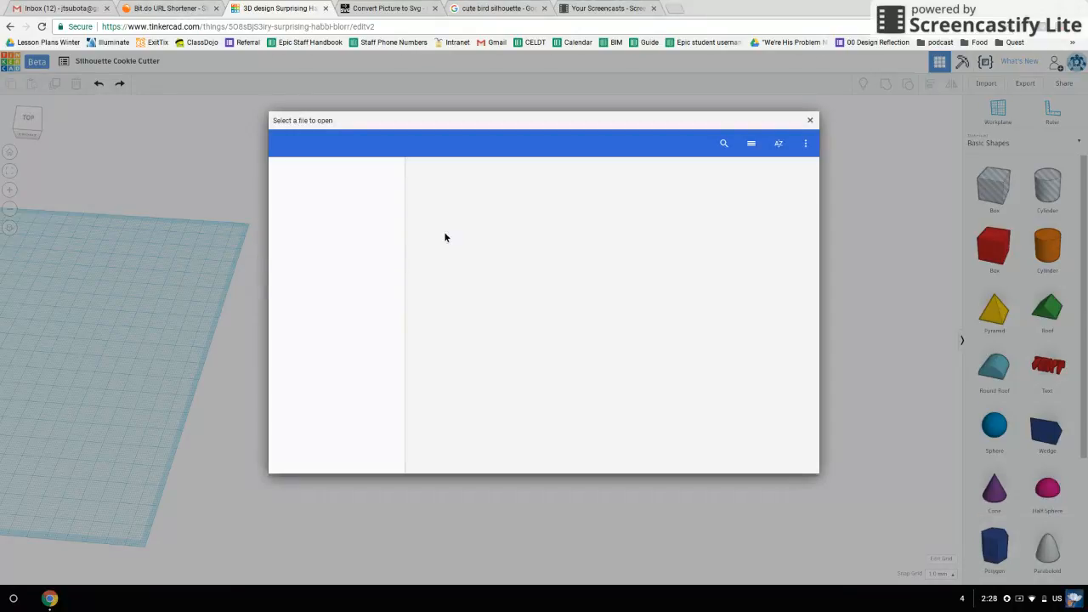
mouse_move(368, 242)
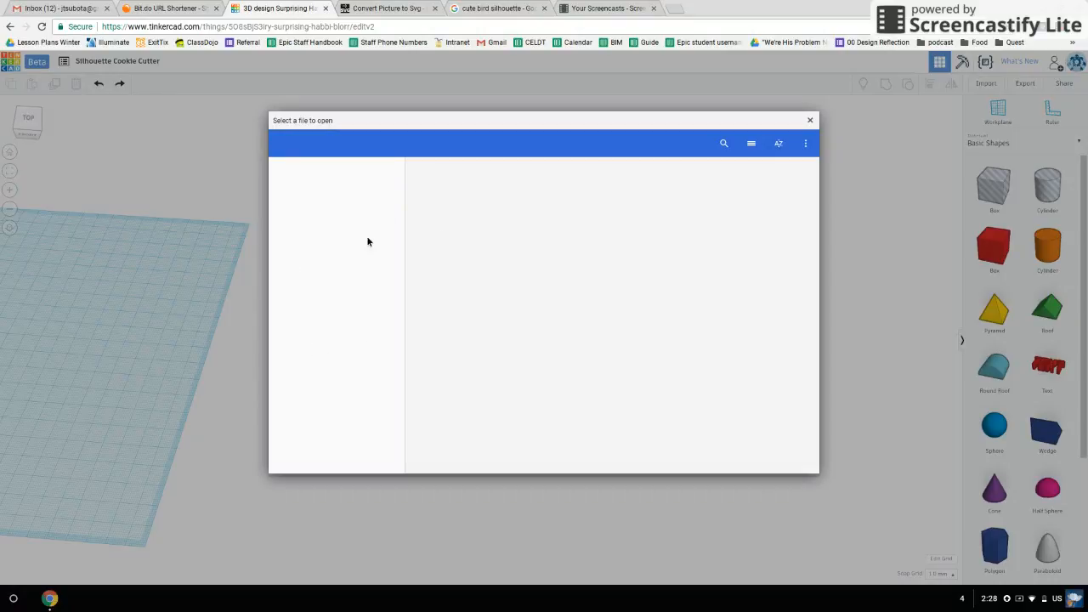
mouse_move(403, 295)
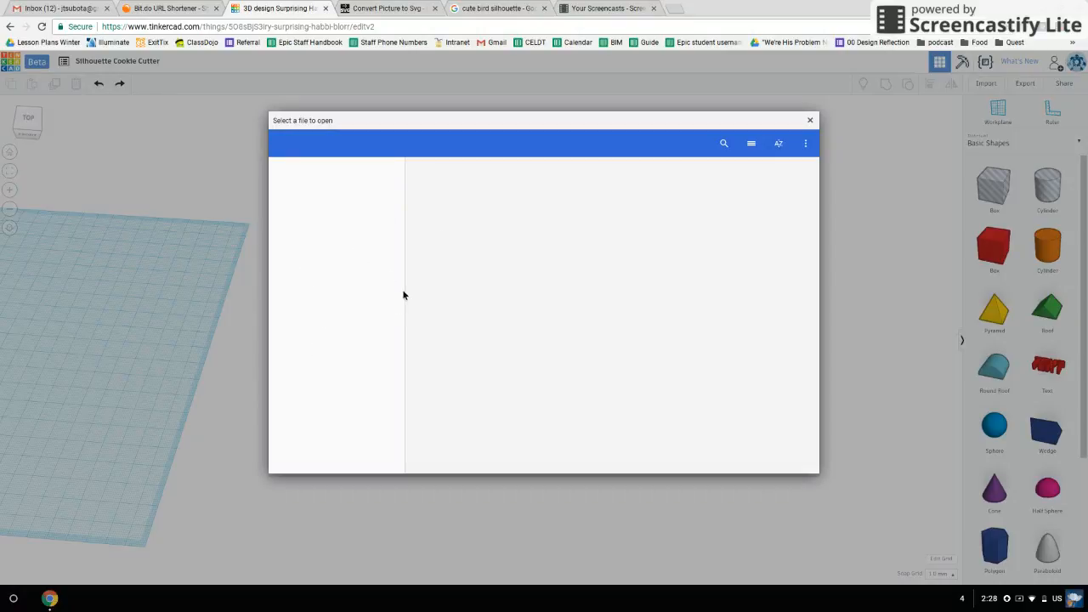
mouse_move(349, 329)
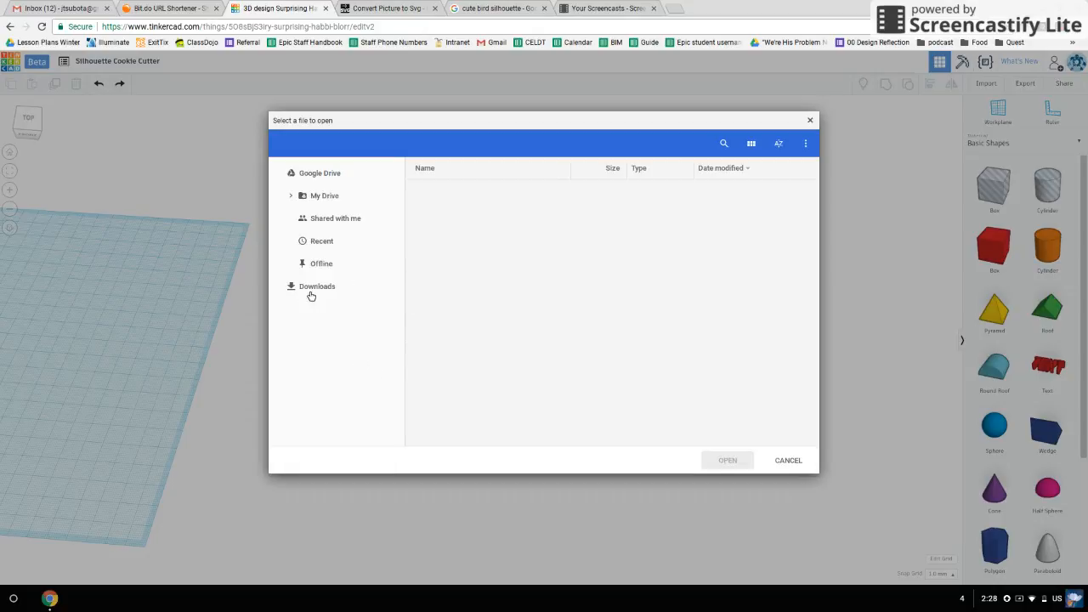
click(317, 286)
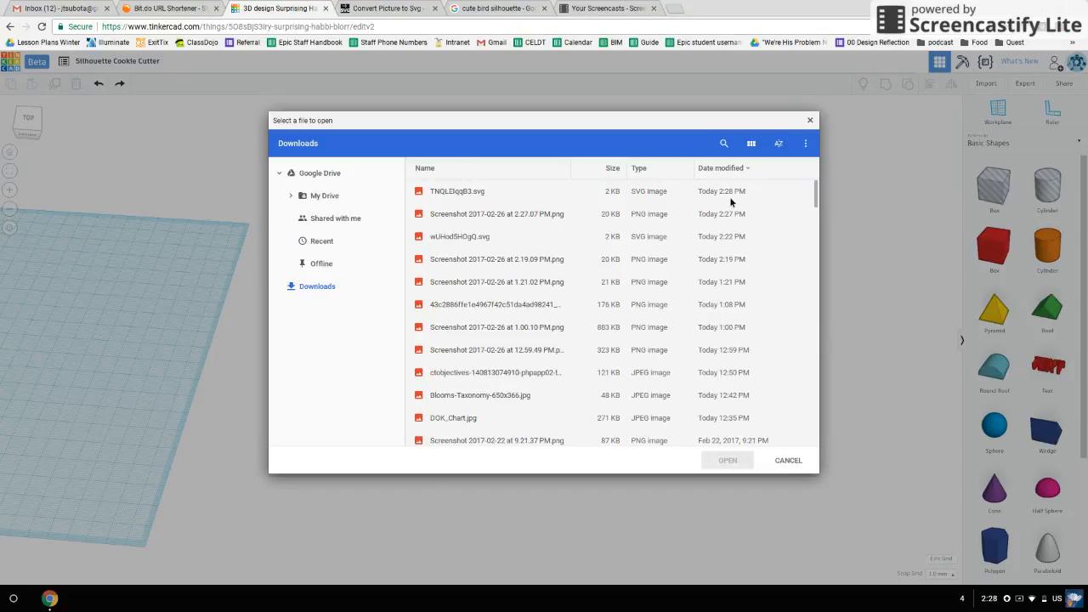
mouse_move(721, 197)
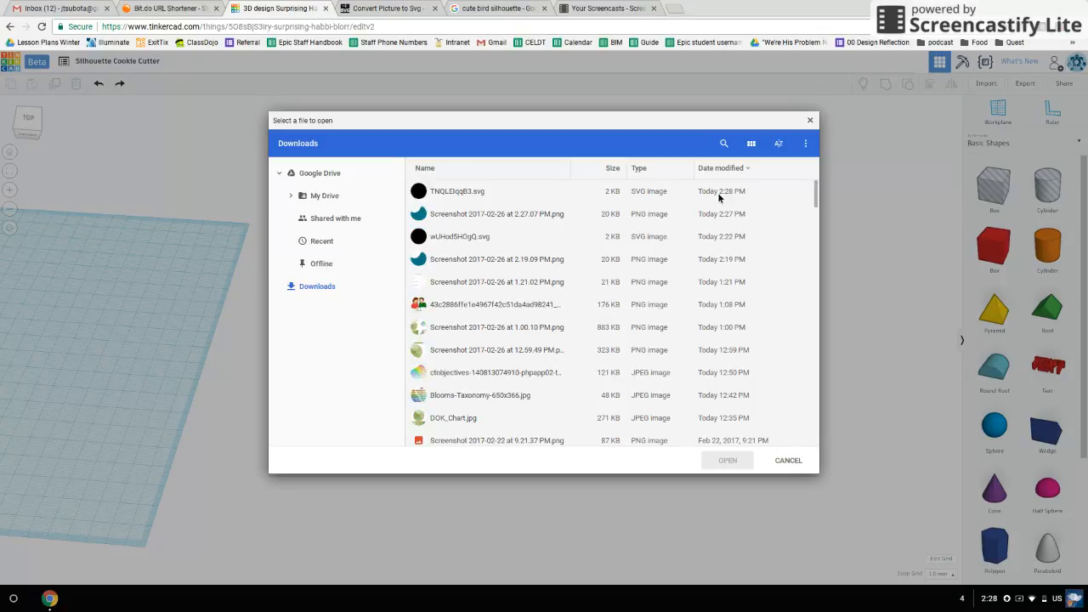
click(457, 191)
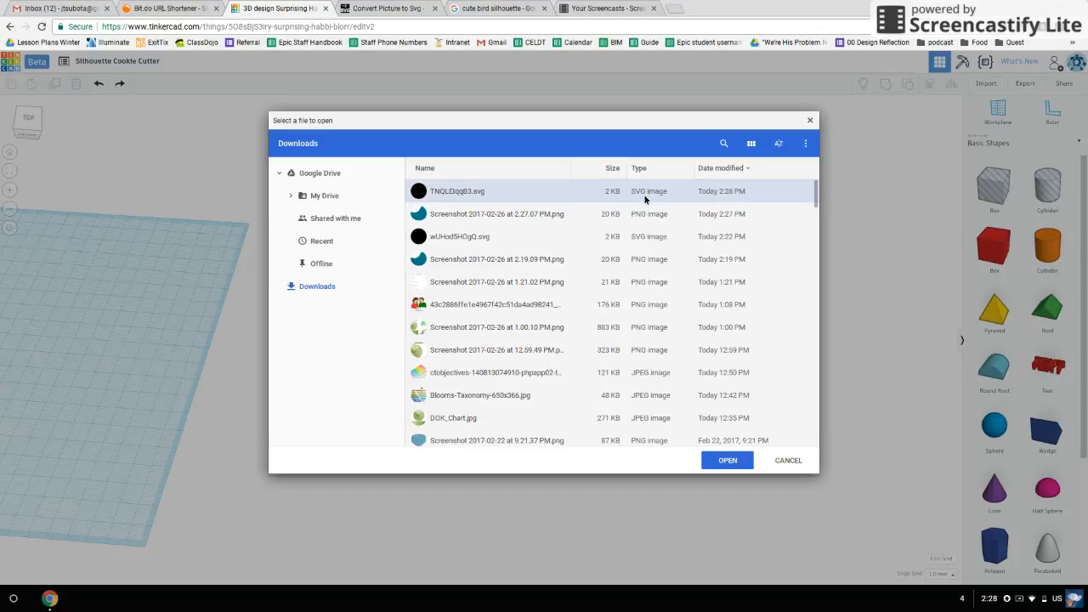
mouse_move(727, 460)
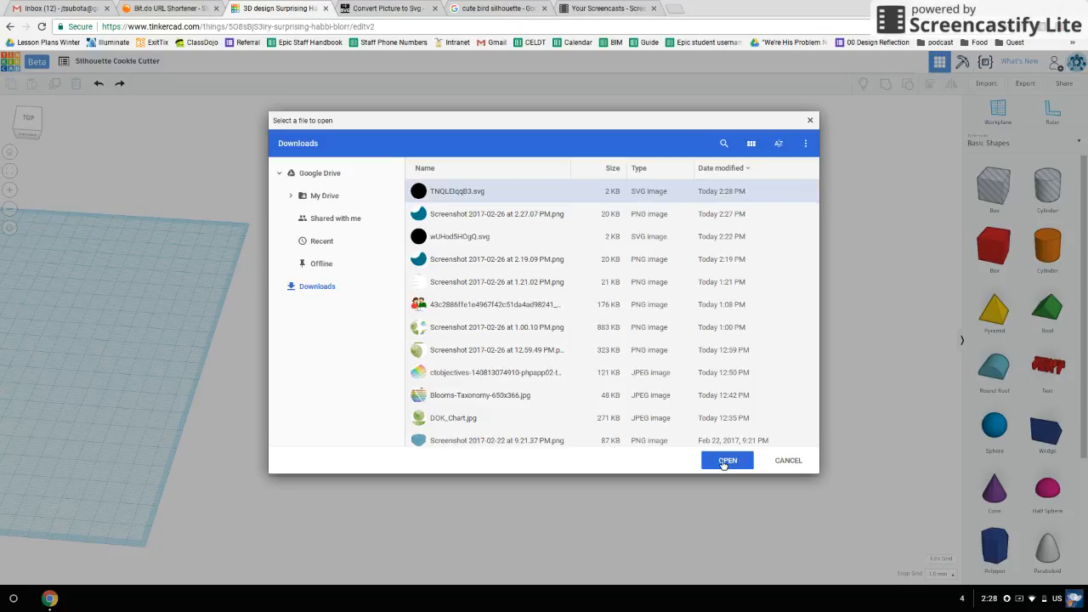
click(726, 460)
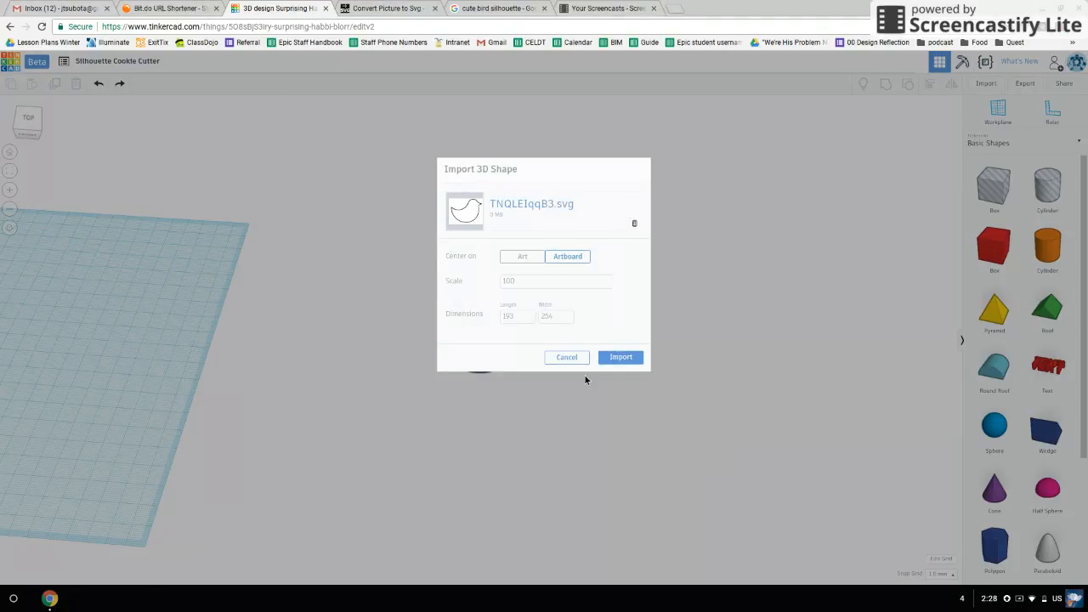
click(620, 356)
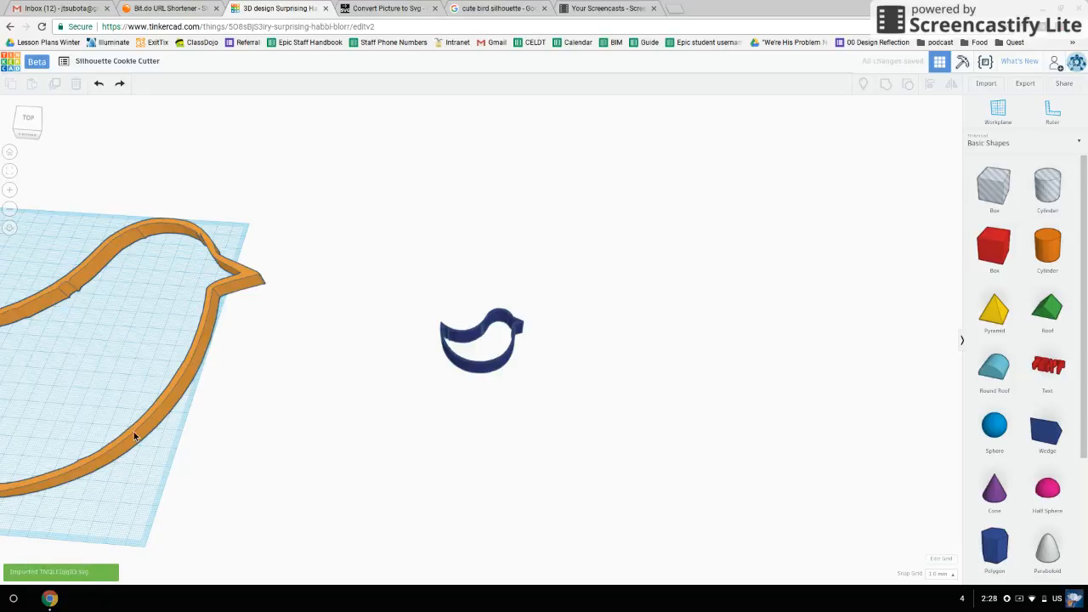
Step: Select the bird outline and change the workplane grid units from millimeters to inches
click(133, 433)
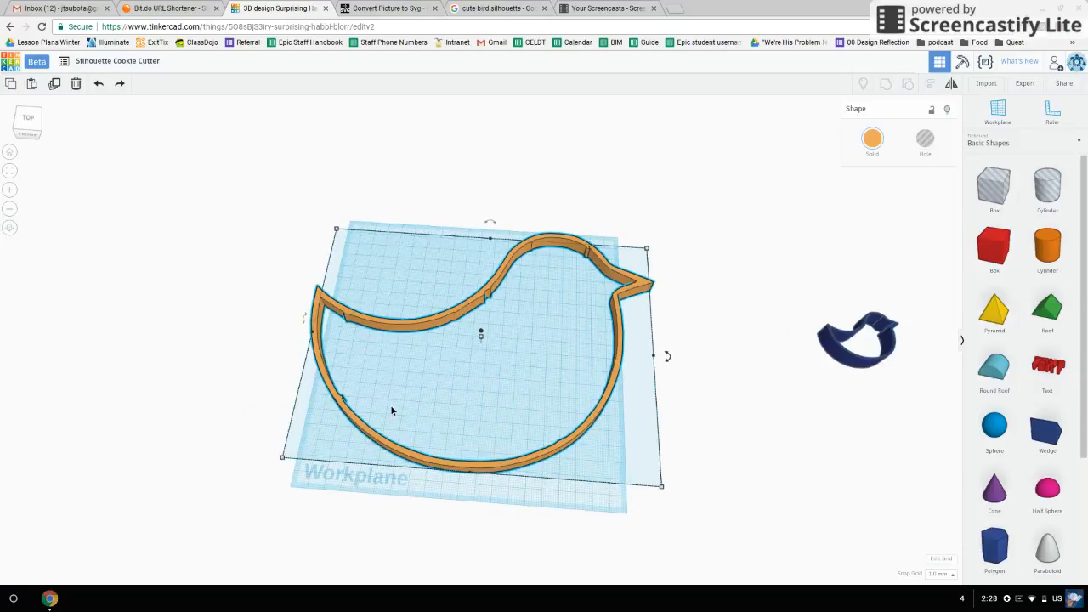
mouse_move(619, 342)
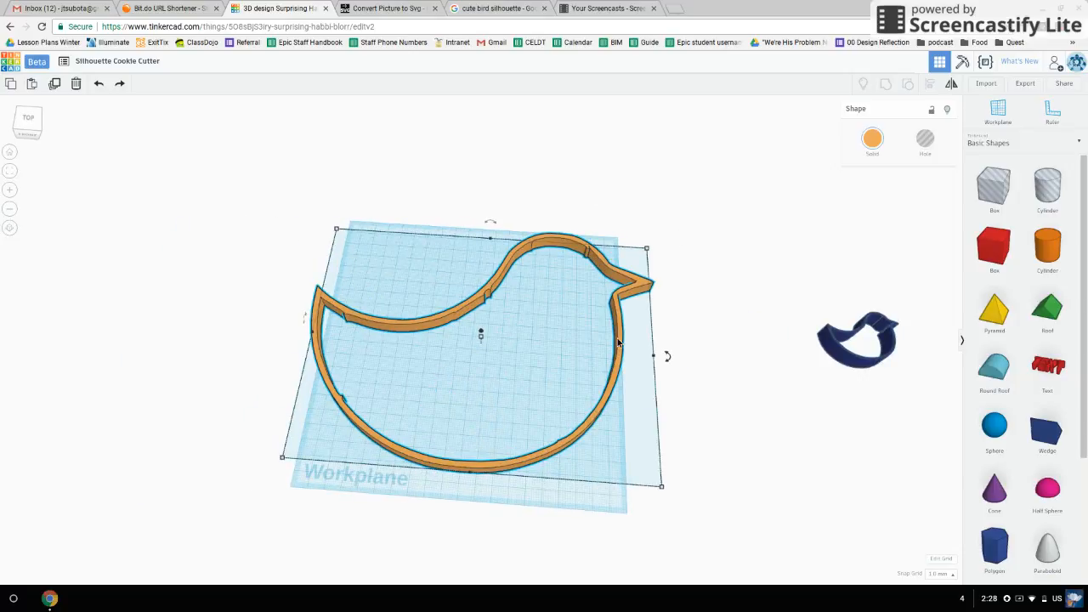
click(941, 558)
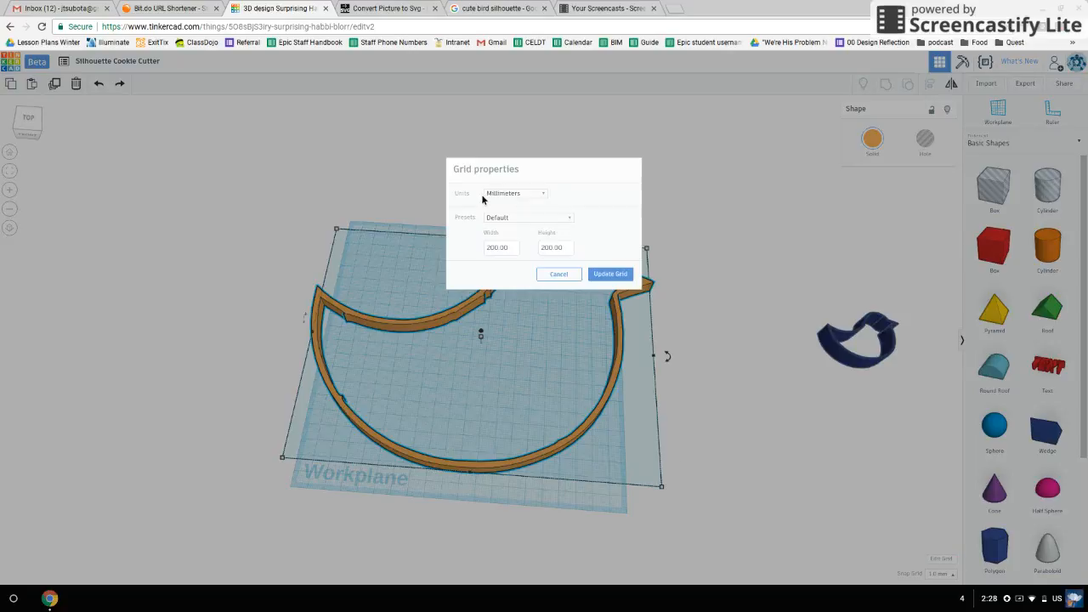
click(514, 193)
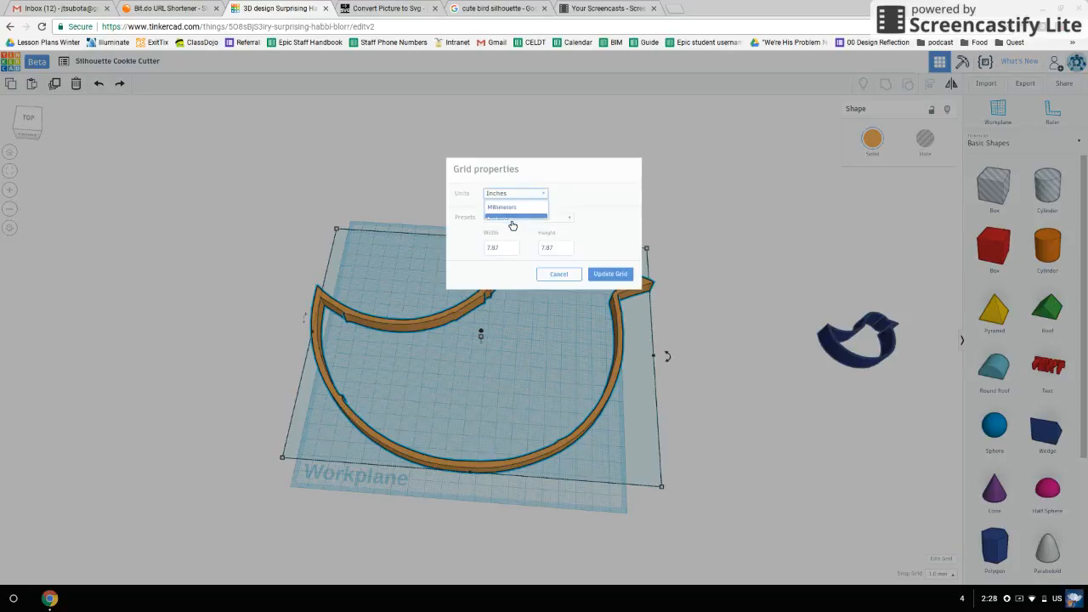
click(609, 274)
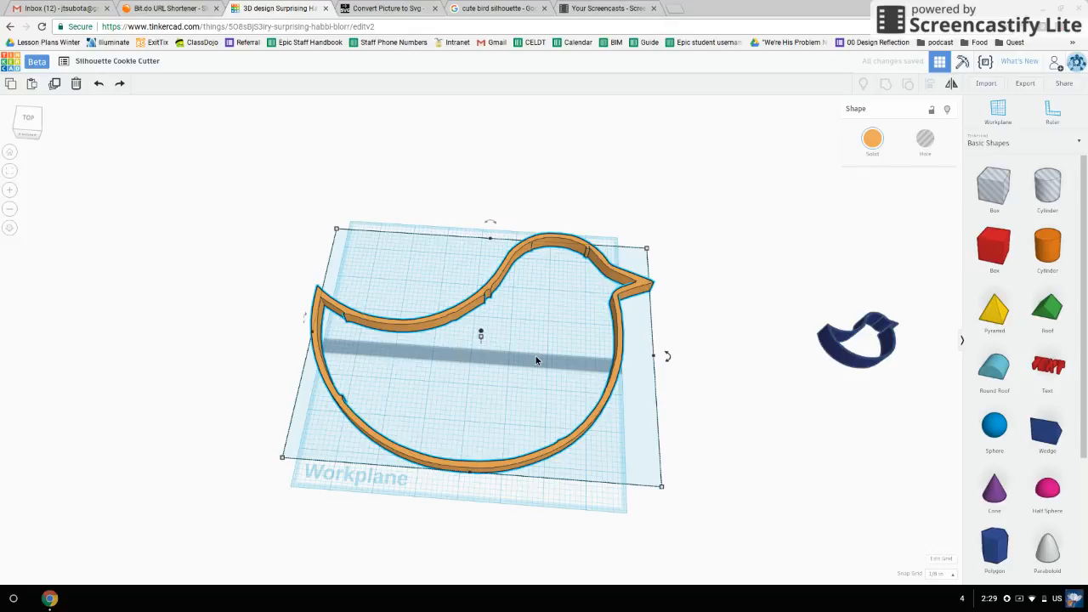
mouse_move(541, 354)
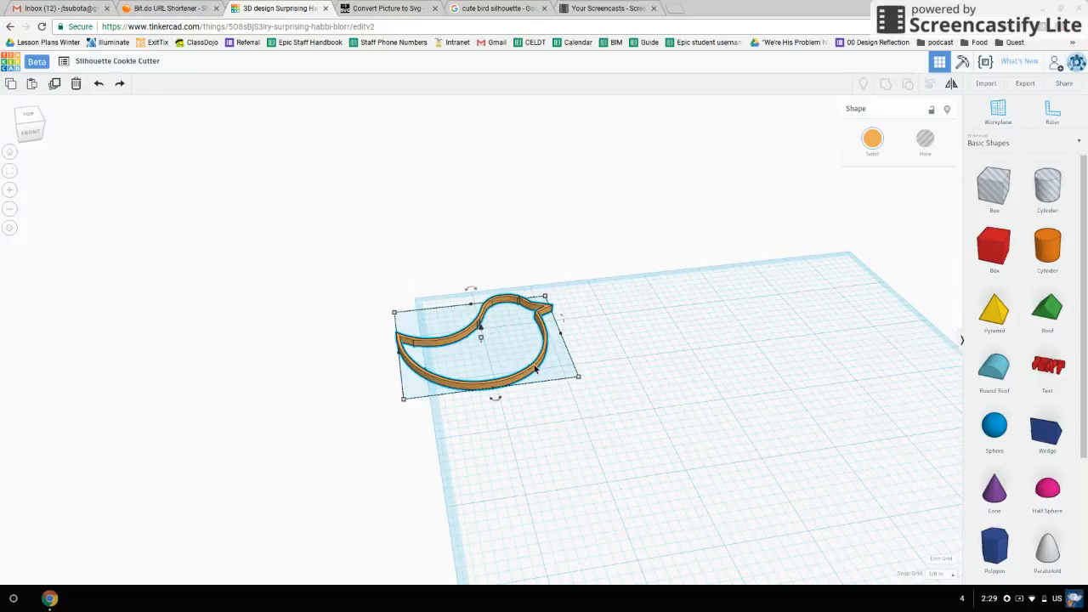
mouse_move(540, 366)
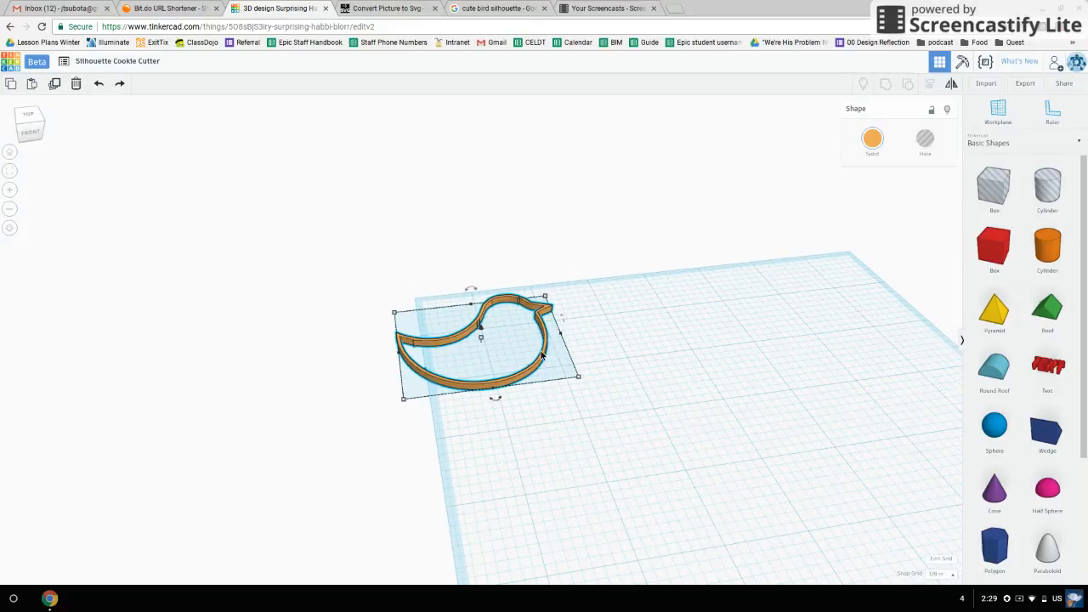